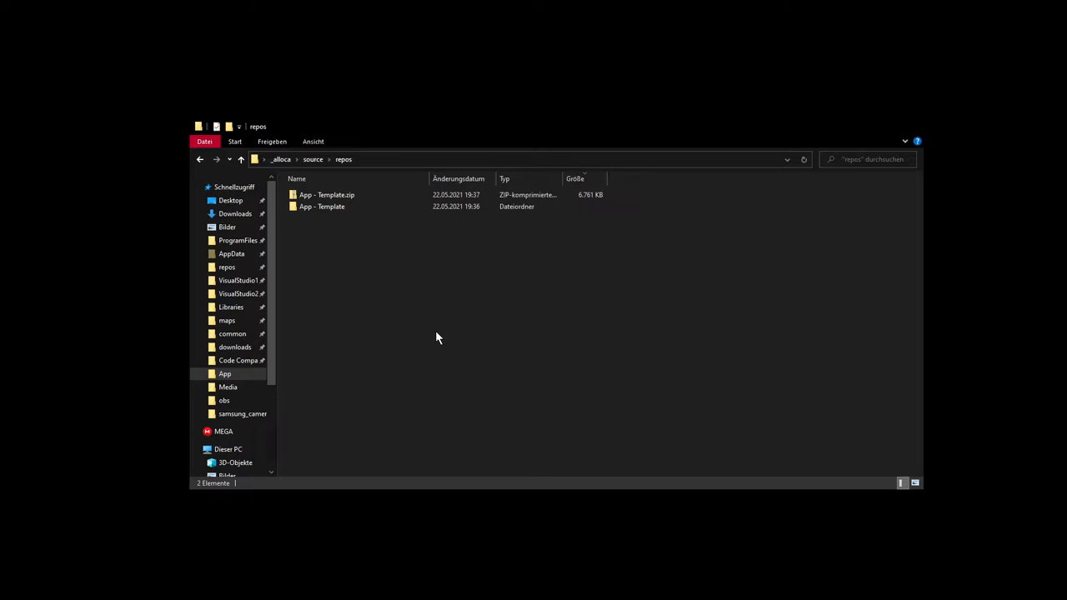
mouse_move(380, 296)
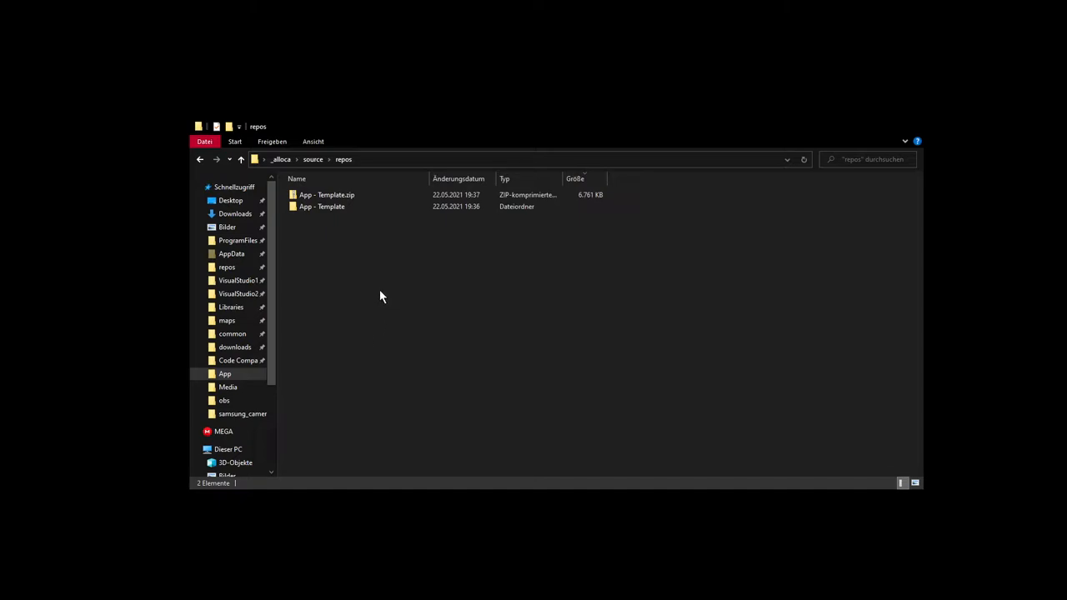
mouse_move(363, 261)
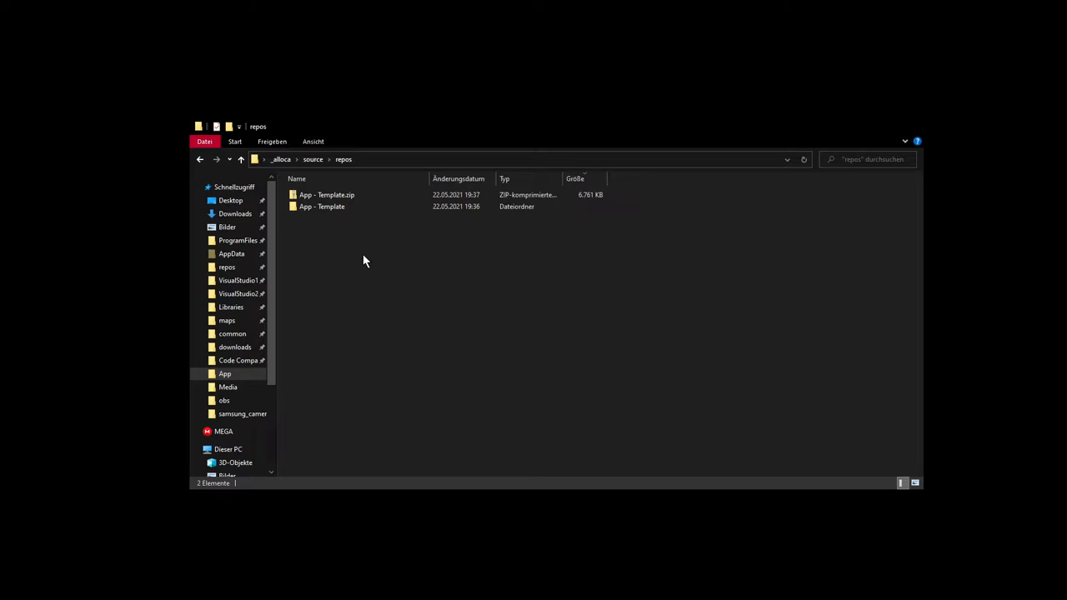
mouse_move(466, 302)
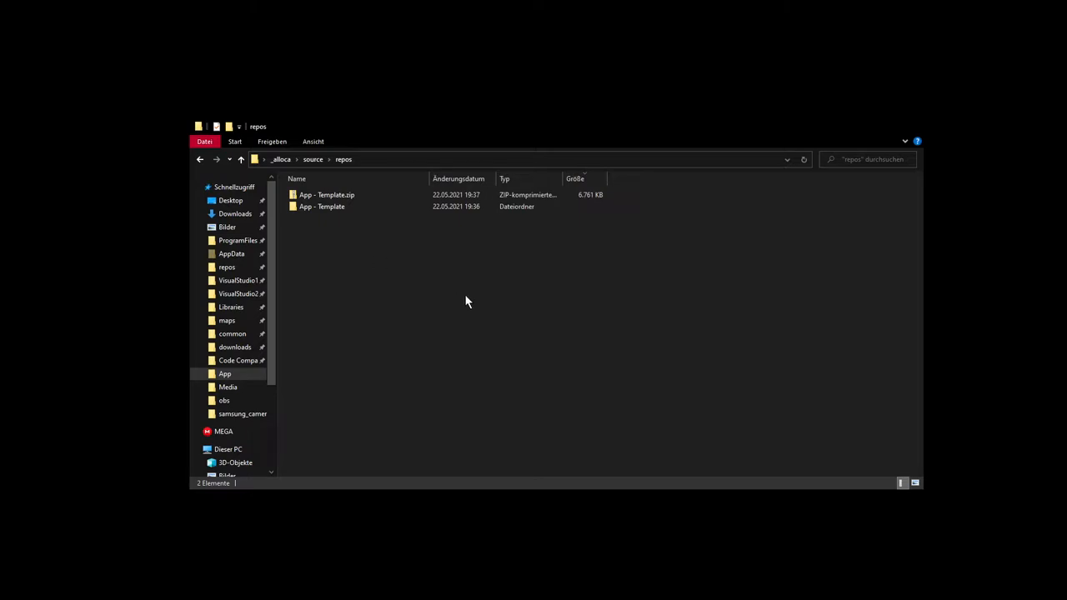
mouse_move(363, 245)
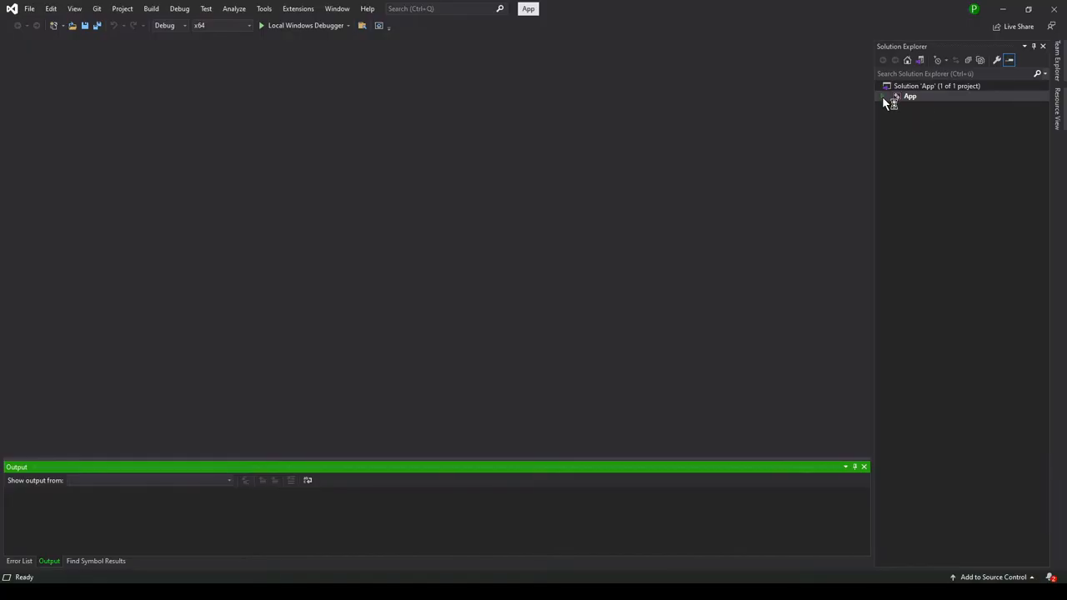
Open main.cpp and add this->clear_color = ql::rgb(40, 40, 40); inside init()
left_click(885, 95)
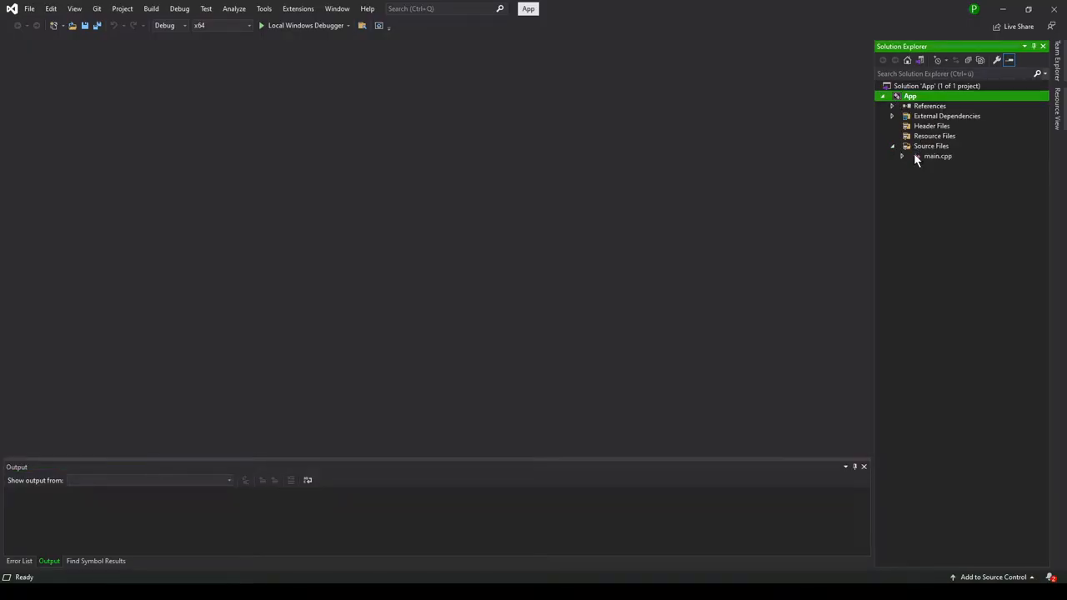
double_click(937, 156)
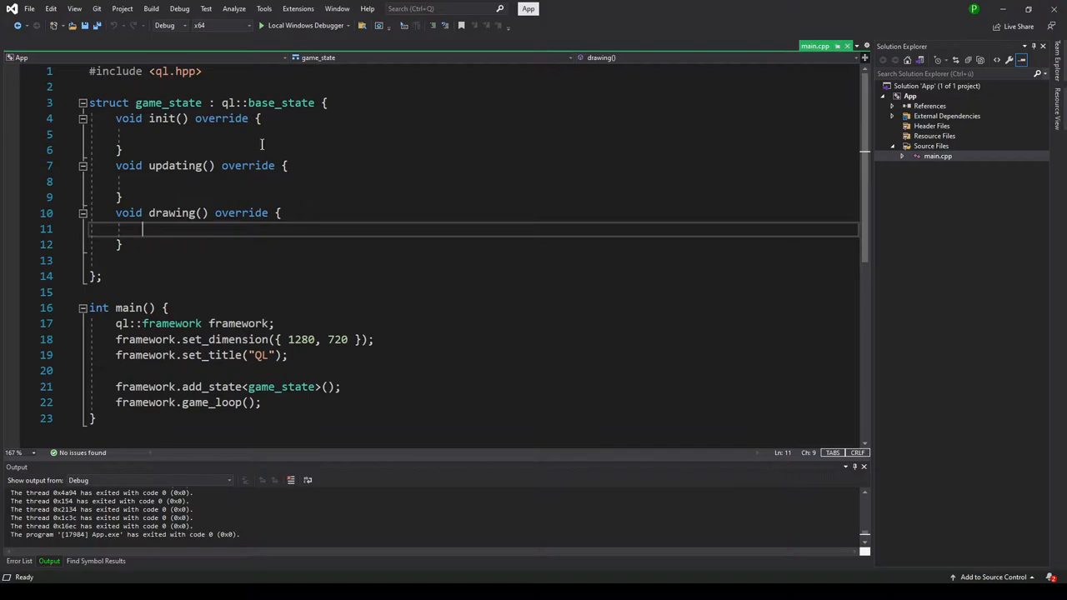
left_click(143, 134)
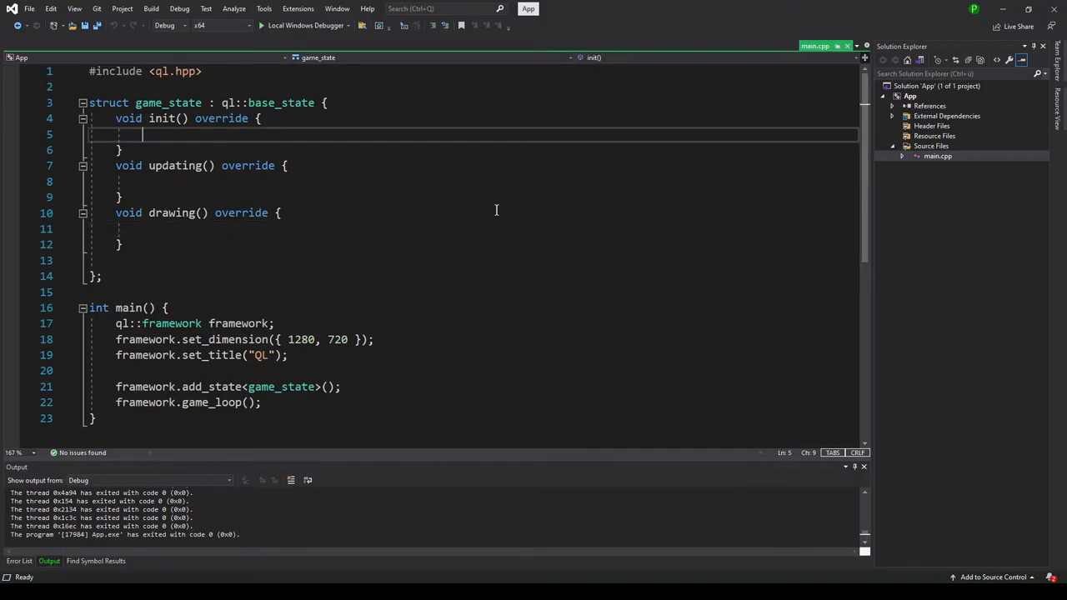
type("this->clear_color = ql::rgb(40, 40, 40);")
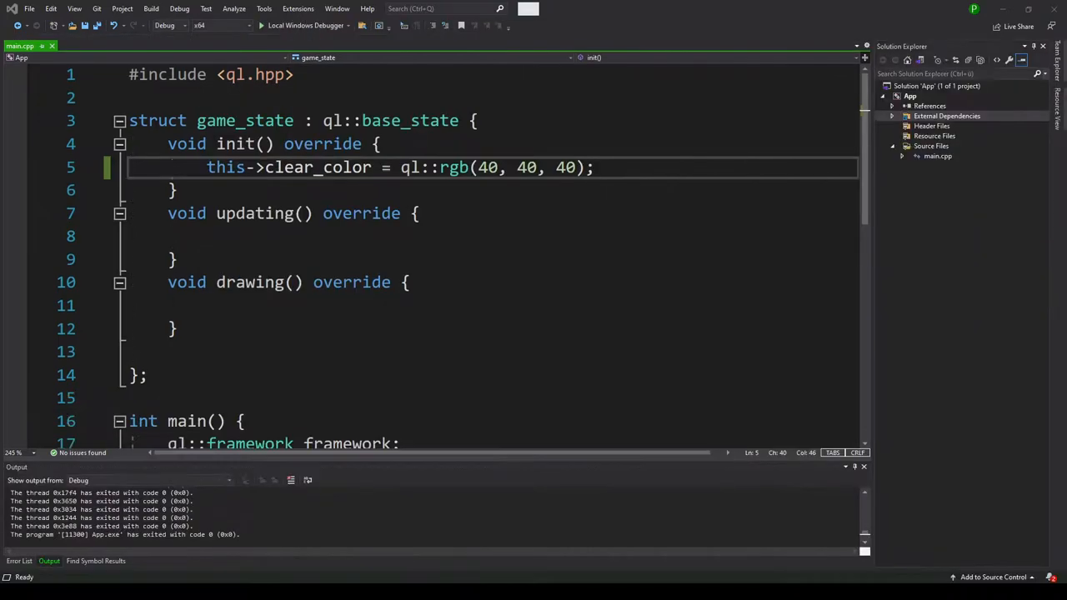
Add an up/down direction enum and rectangle struct above game_state
left_click(129, 99)
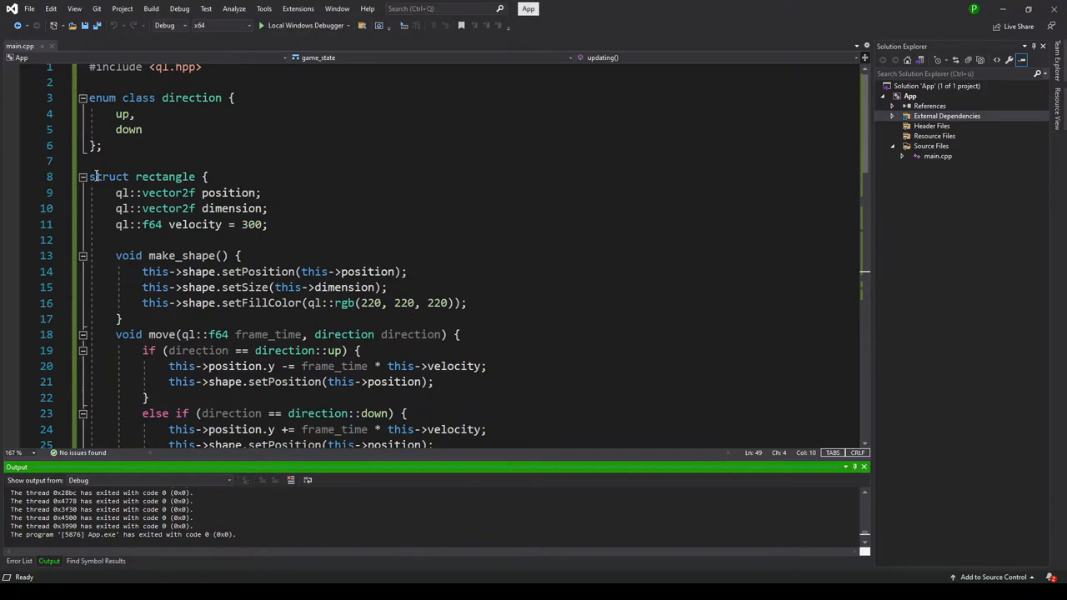
Type a circle struct with position, velocity {400, 200}, radius, make_shape() and move()
type("struct circle {")
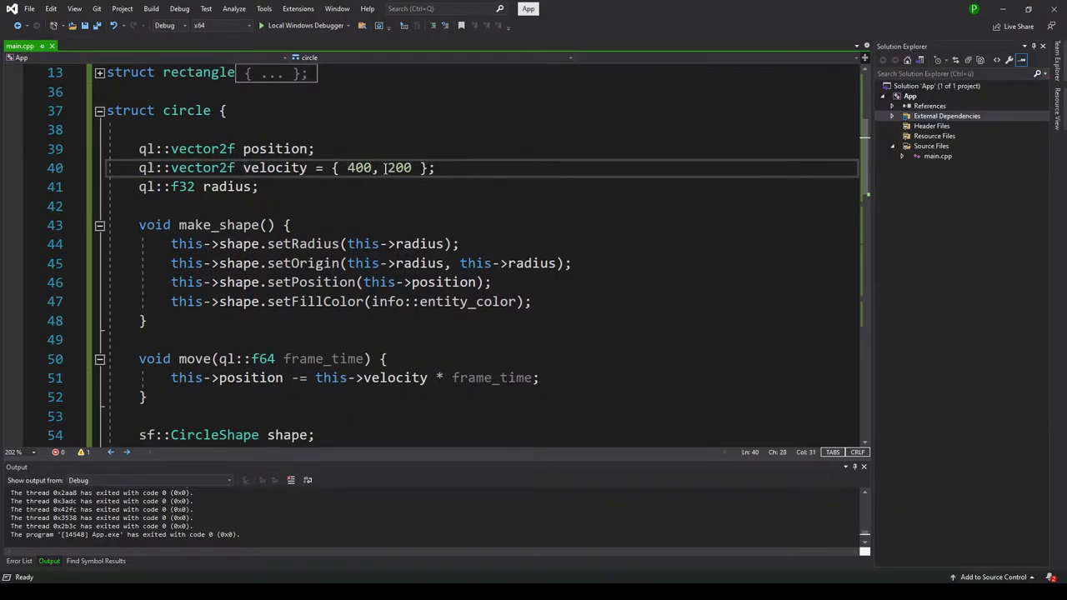
Add check_collision_screen() to the circle struct and run the game
scroll("down", 3)
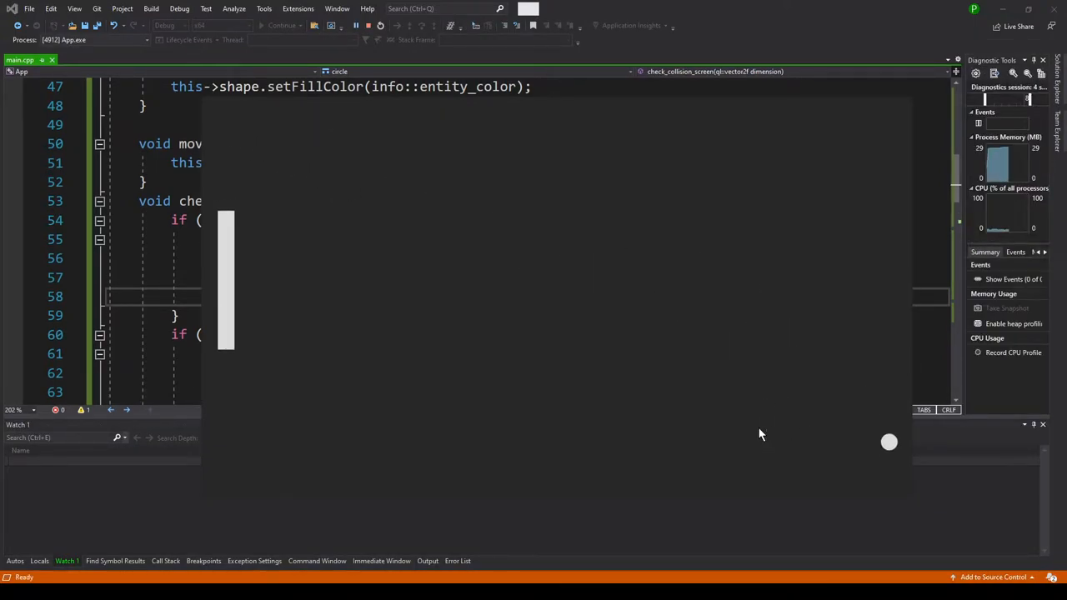
mouse_move(708, 318)
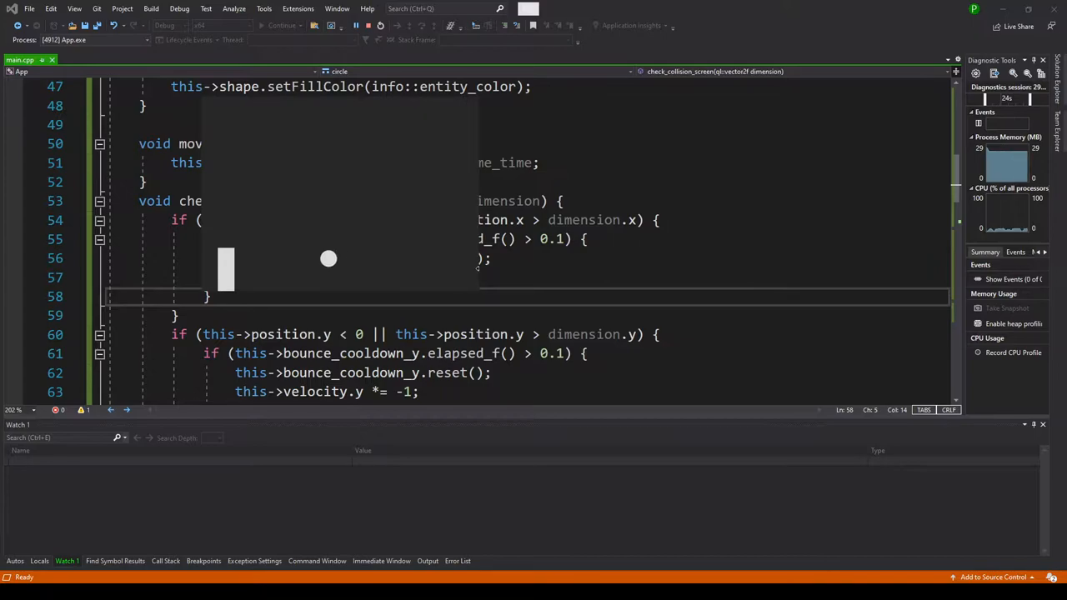
mouse_move(215, 156)
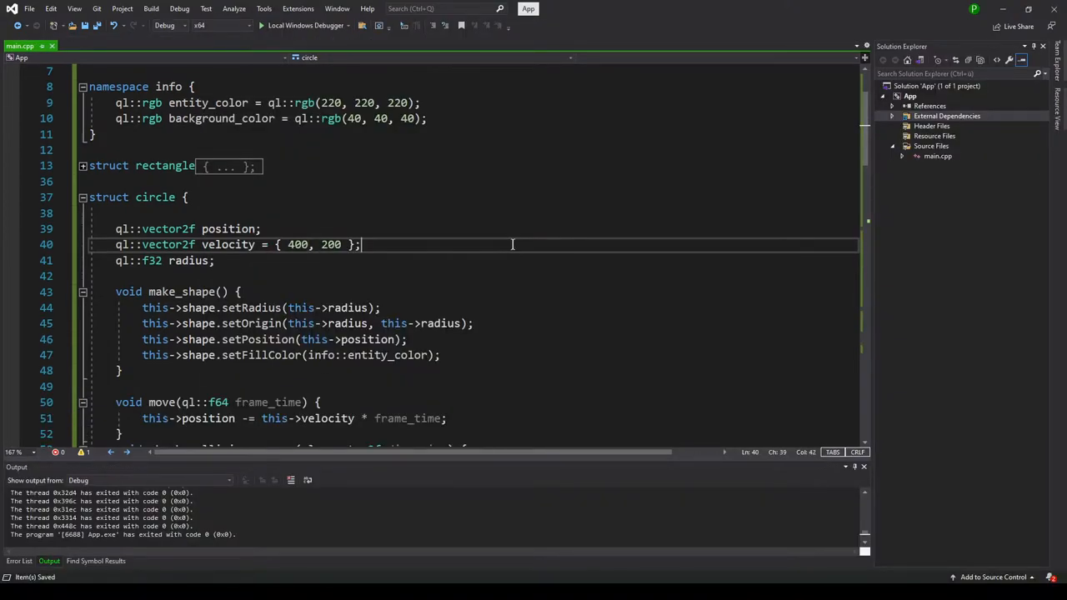
Include this->radius in the ball's screen-edge collision conditions
scroll("down", 3)
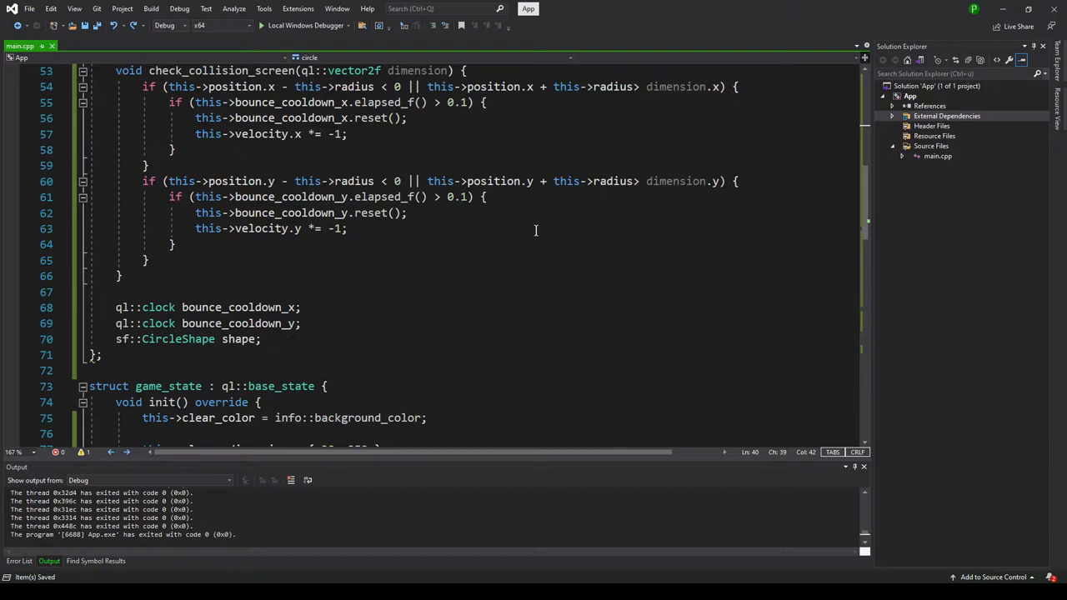
scroll("up", 3)
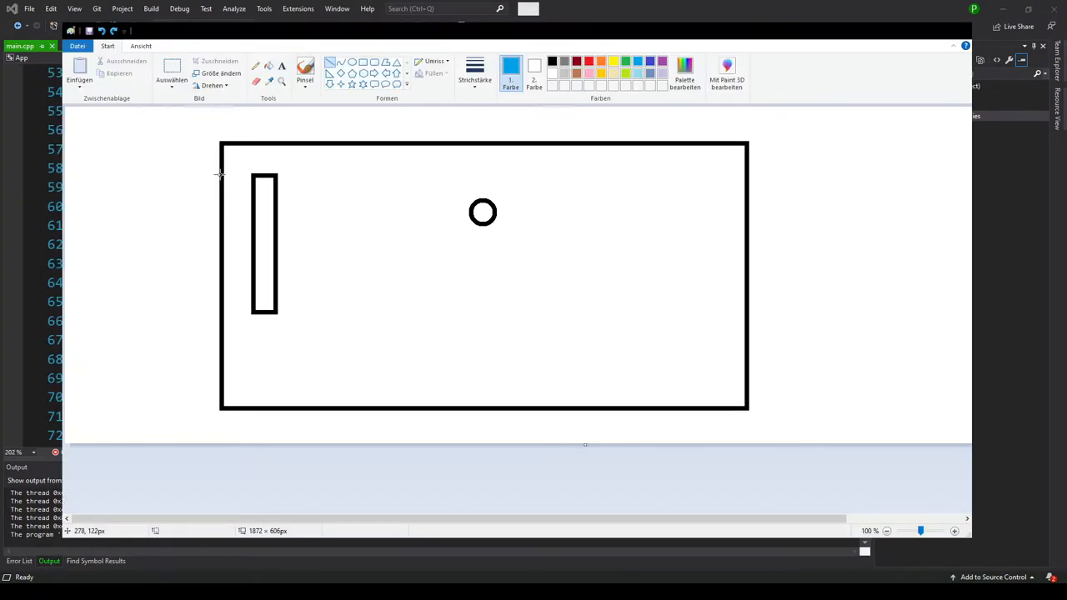
left_click_drag(221, 176, 742, 178)
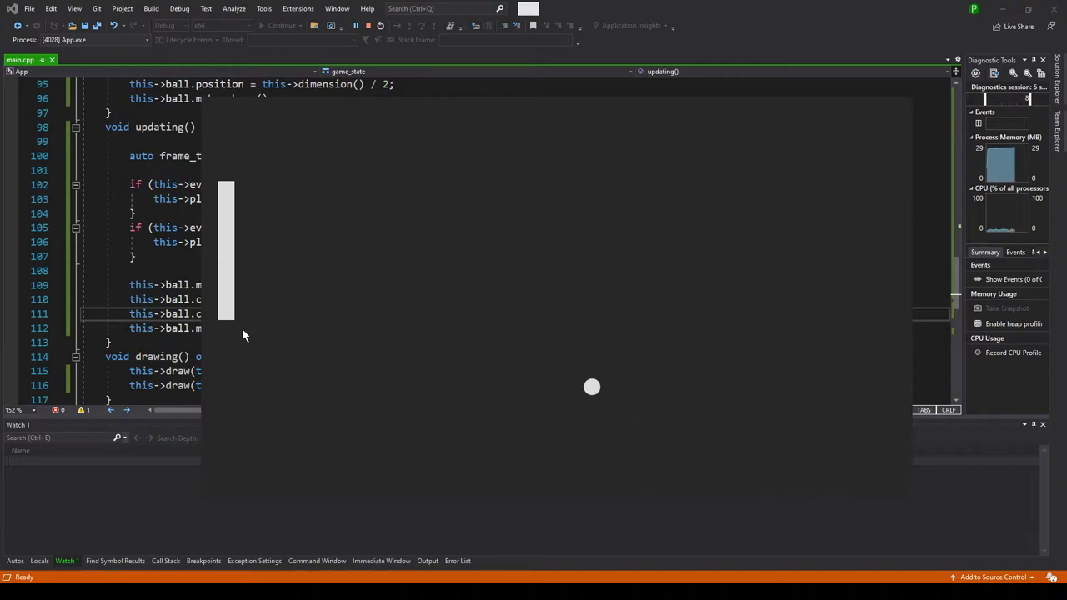
mouse_move(537, 253)
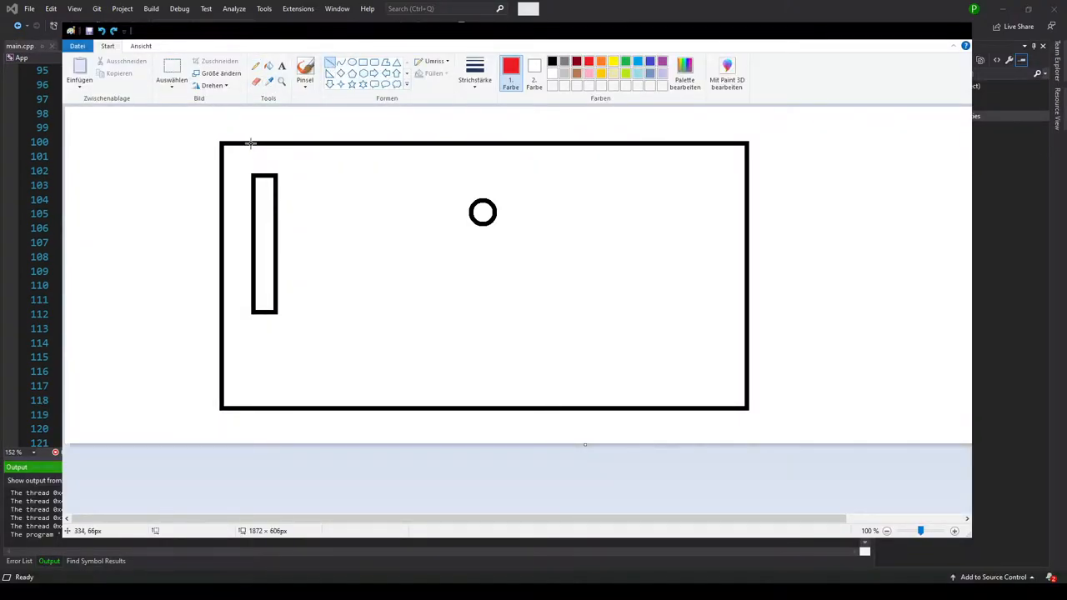
Draw a full-height red vertical line along the paddle's left edge
left_click_drag(252, 144, 252, 404)
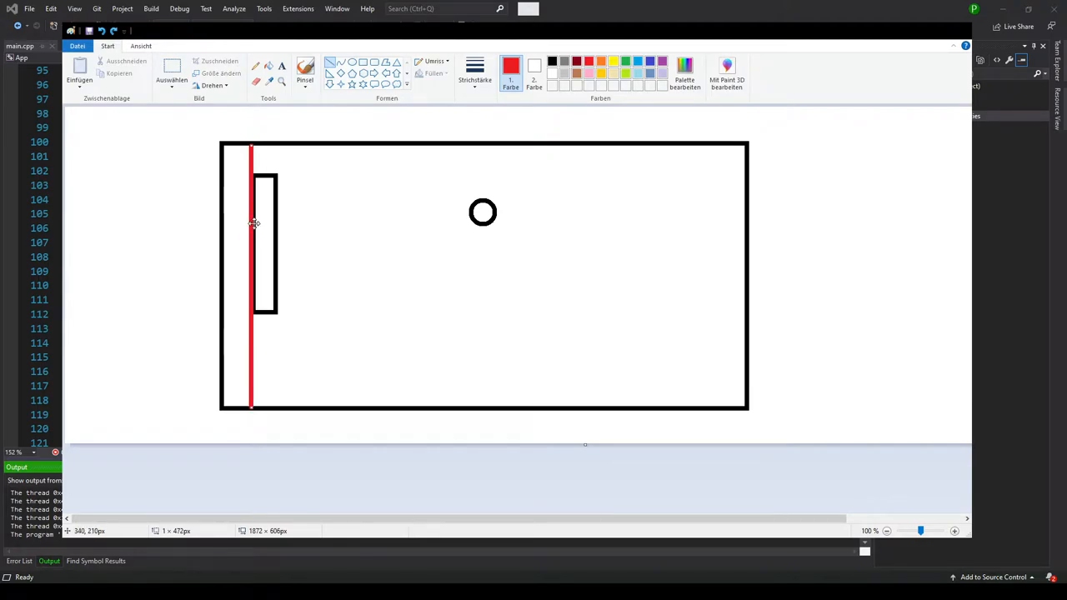
mouse_move(277, 149)
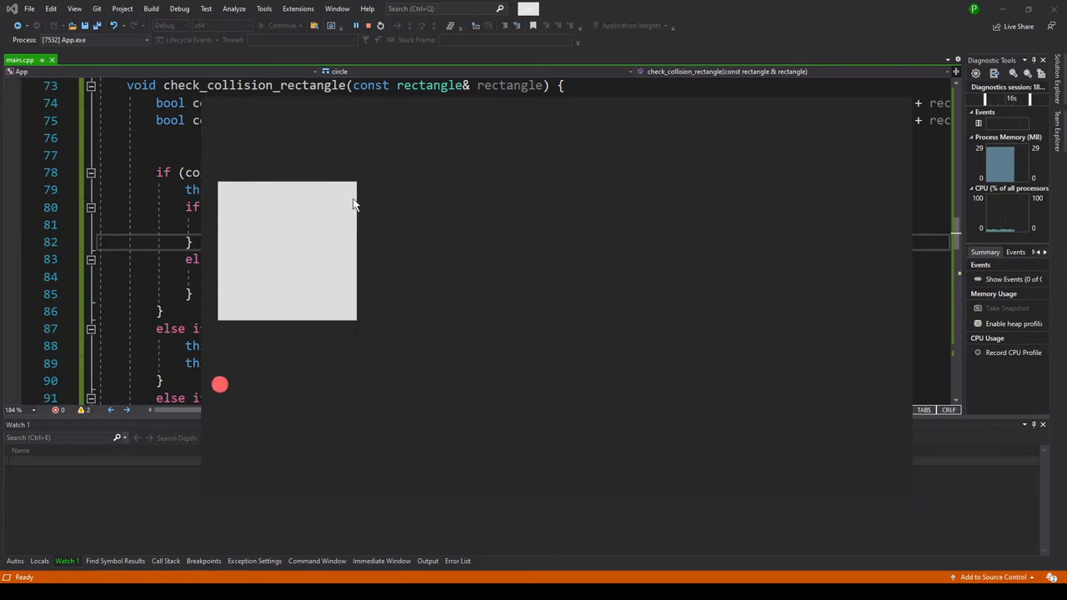
mouse_move(360, 333)
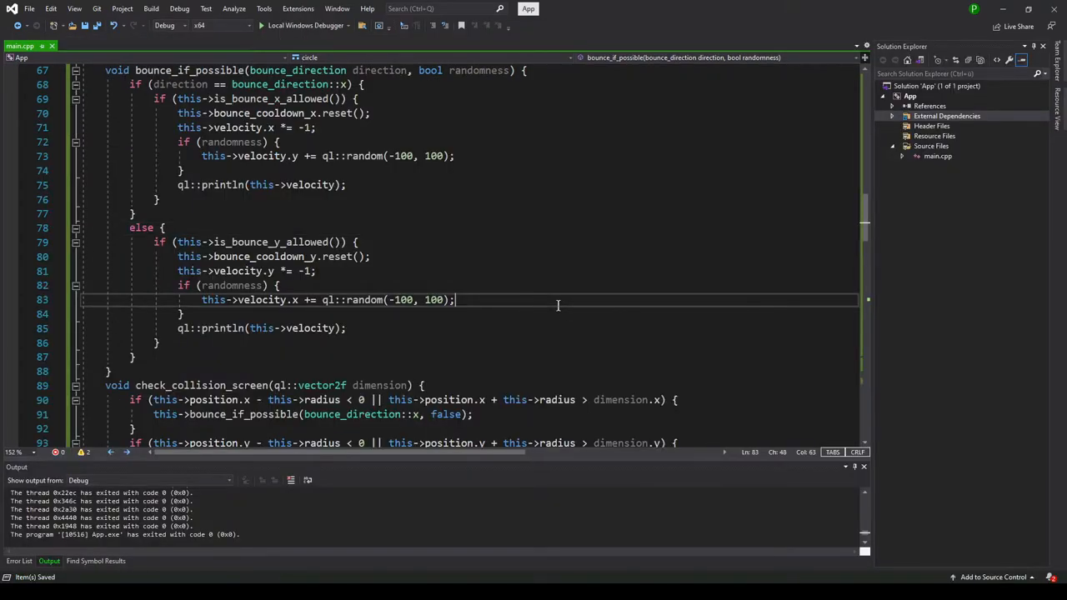
Add if (randomness) blocks adding ql::random(-100, 100) in bounce_if_possible
scroll("up", 3)
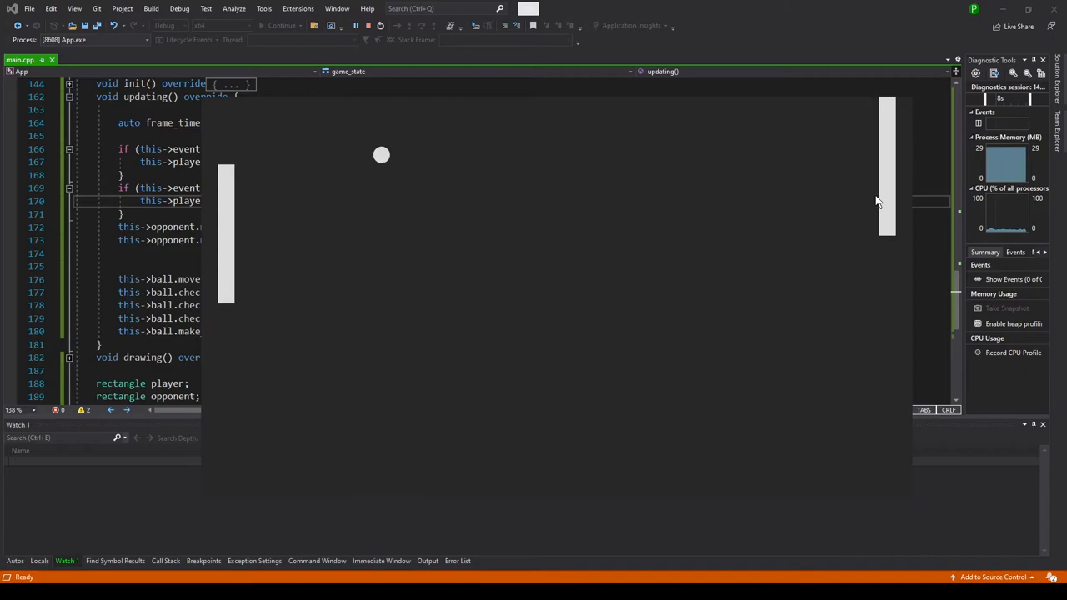
mouse_move(828, 420)
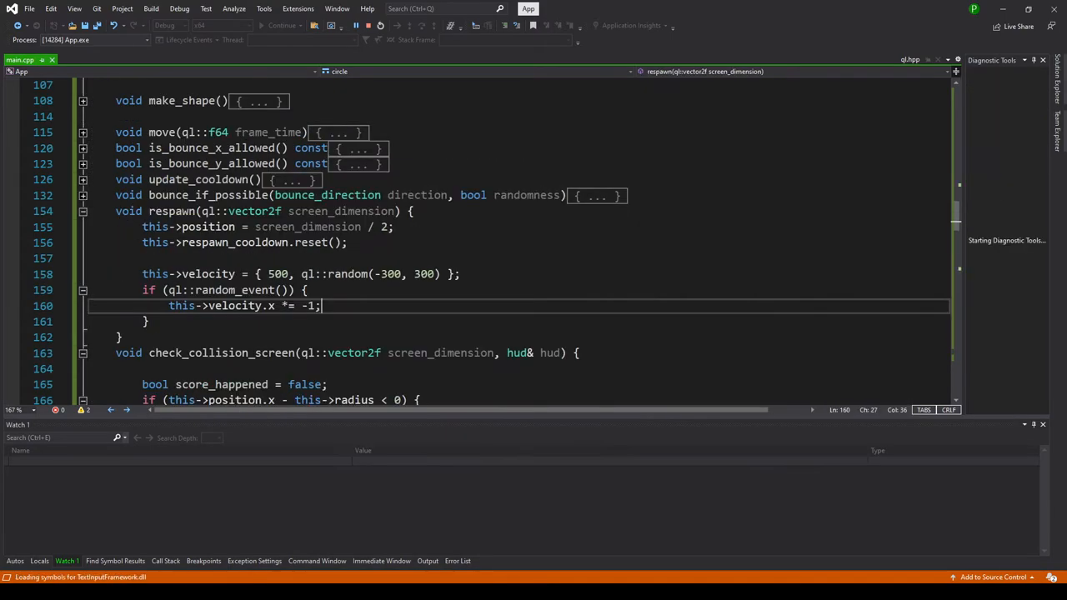
left_click(282, 25)
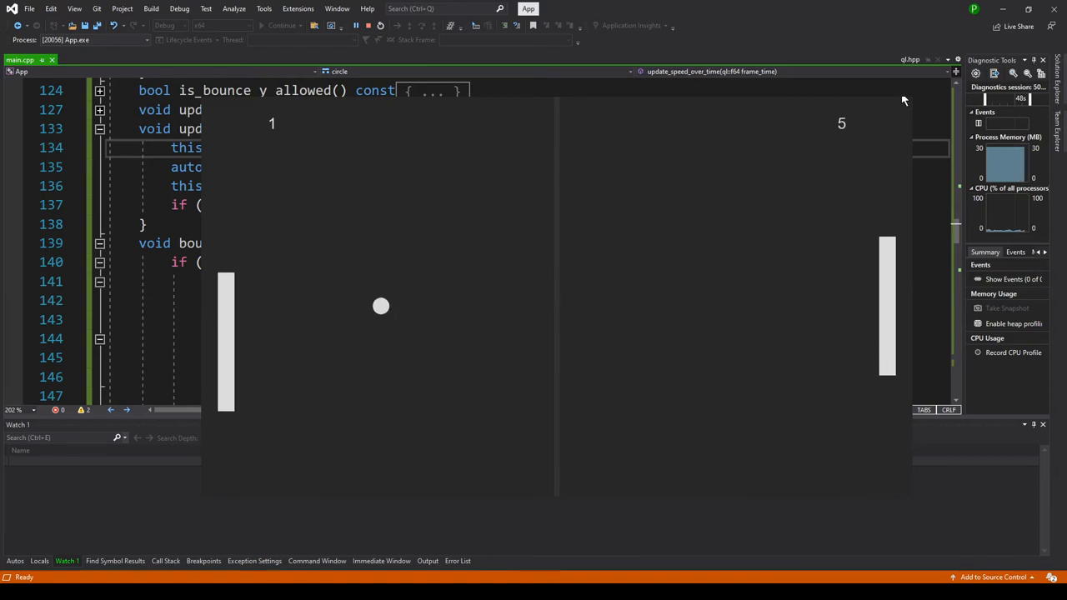
Close the game window and scroll up past struct circle to the hud text code
left_click(355, 25)
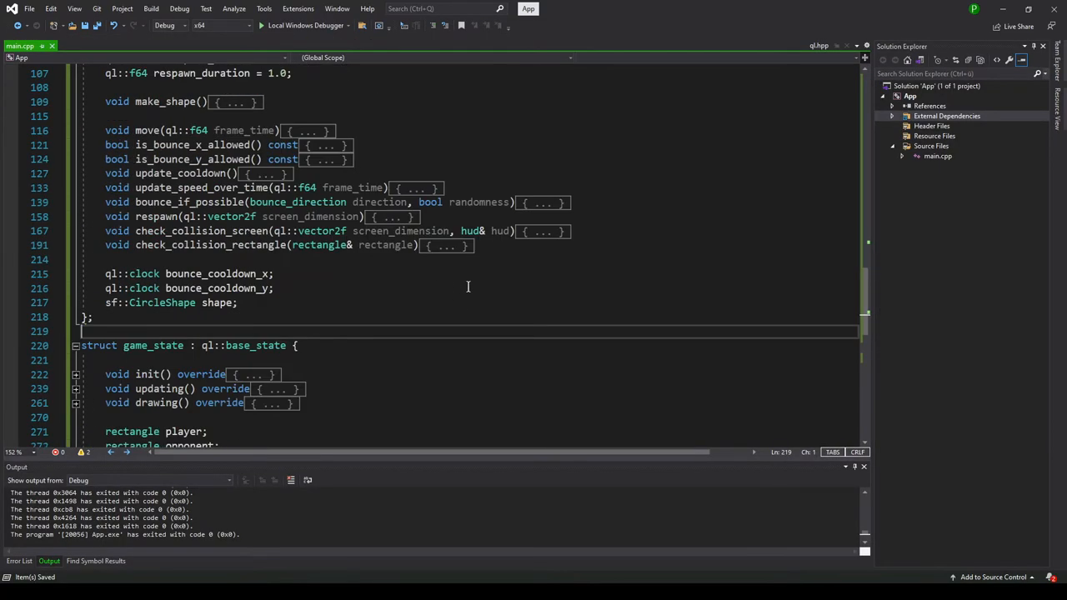
scroll("up", 3)
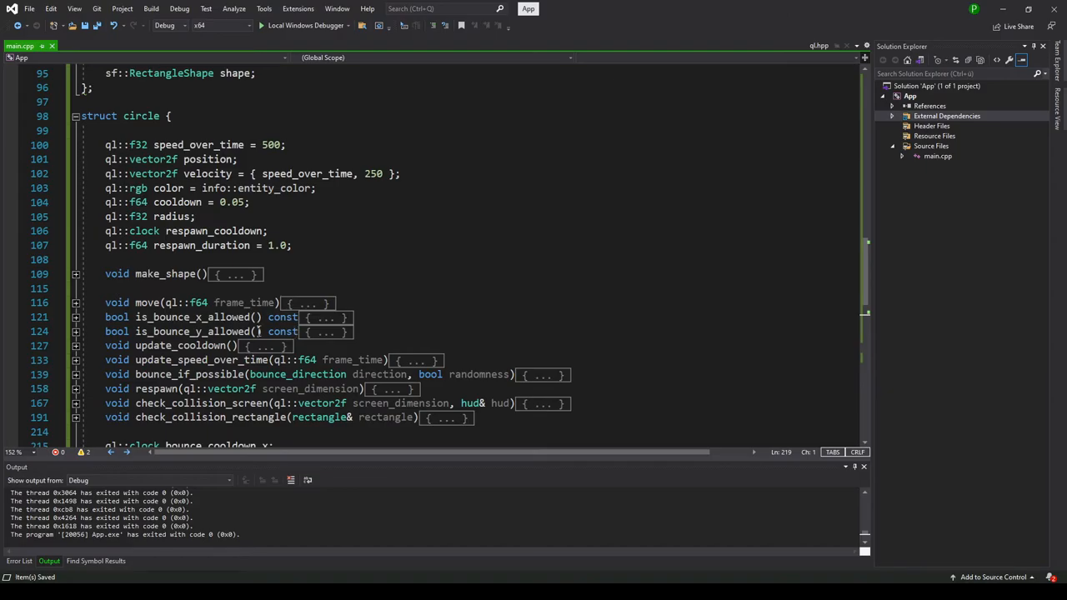
scroll("up", 3)
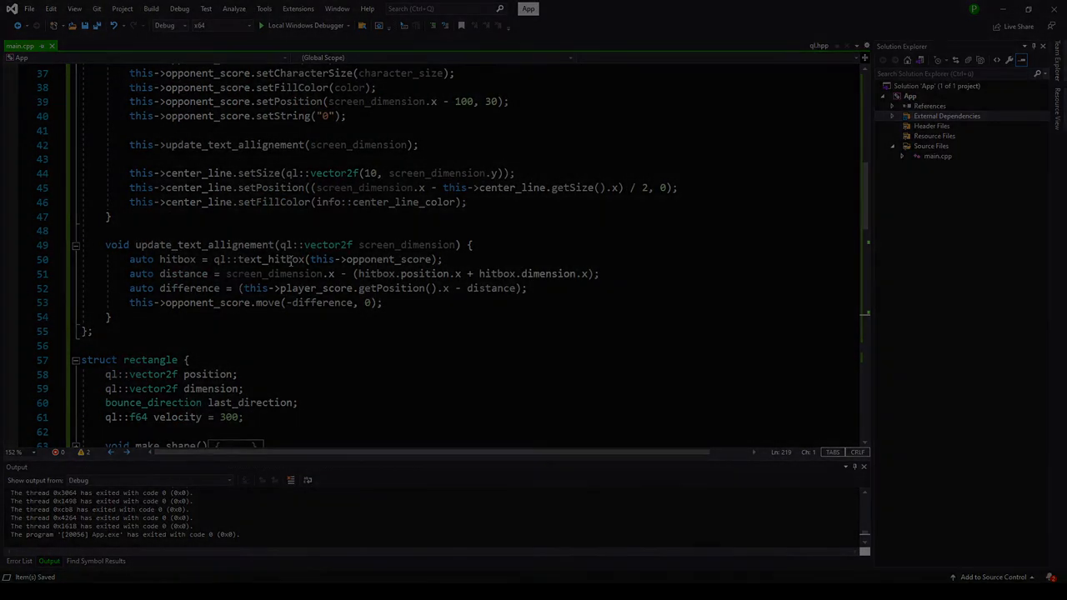
Launch the game under the debugger and test the menu's PLAY button
left_click(260, 25)
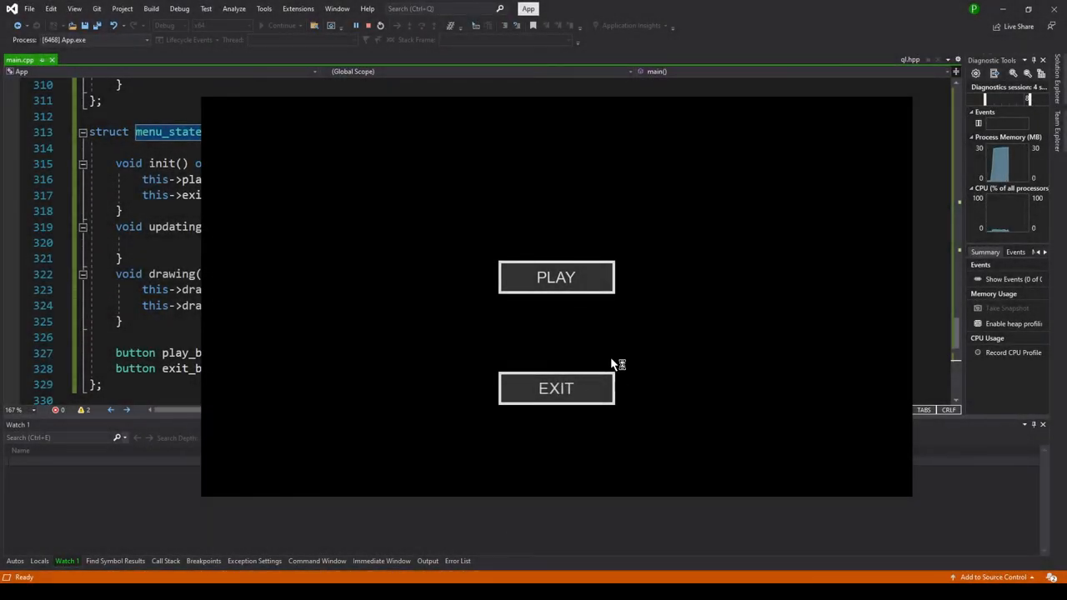
mouse_move(896, 100)
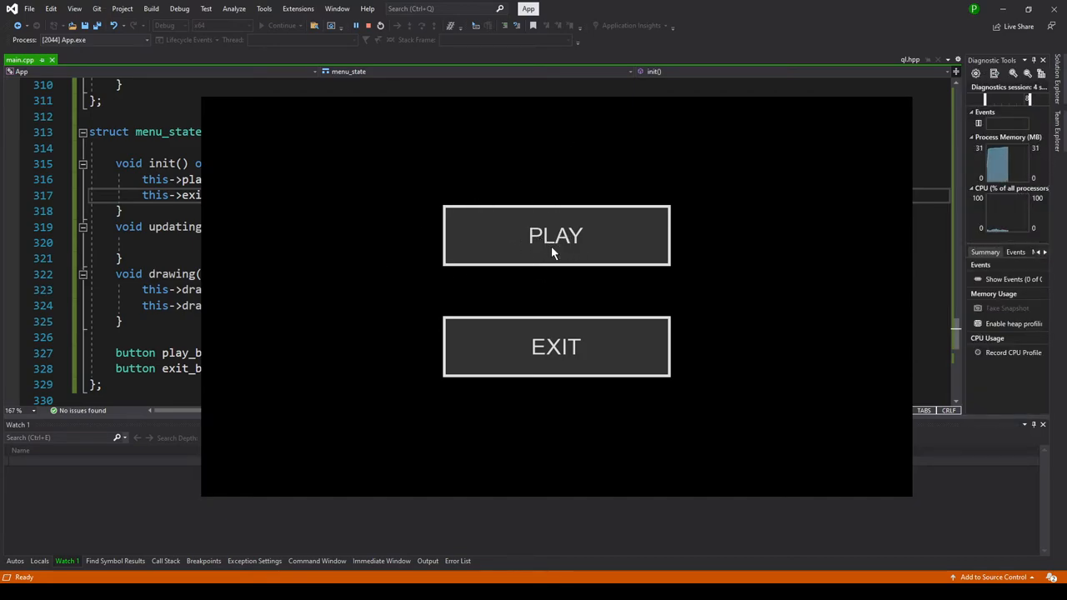
mouse_move(572, 242)
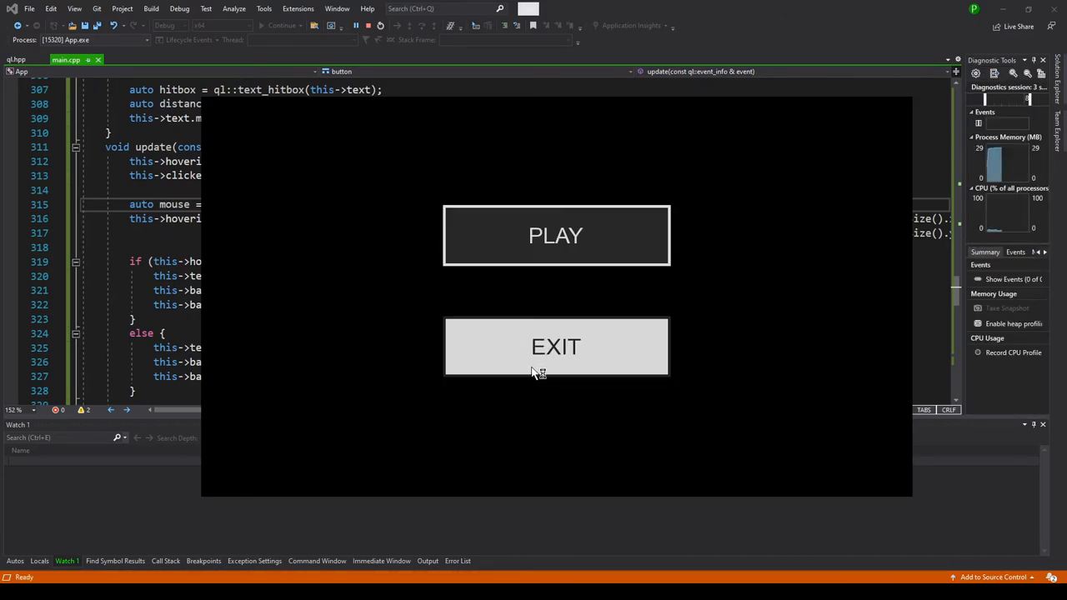
mouse_move(556, 346)
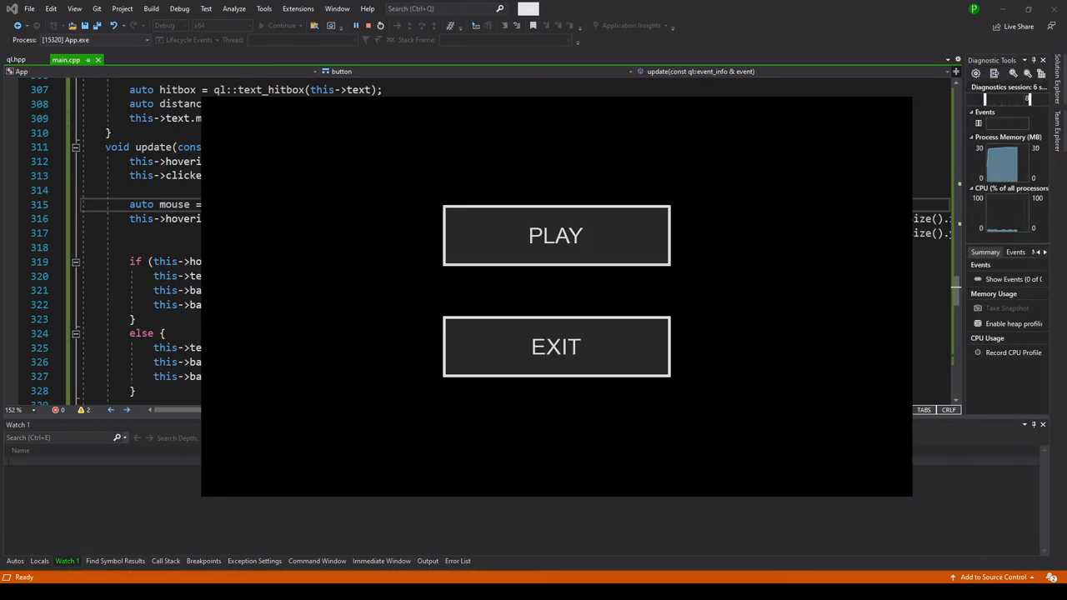
mouse_move(575, 361)
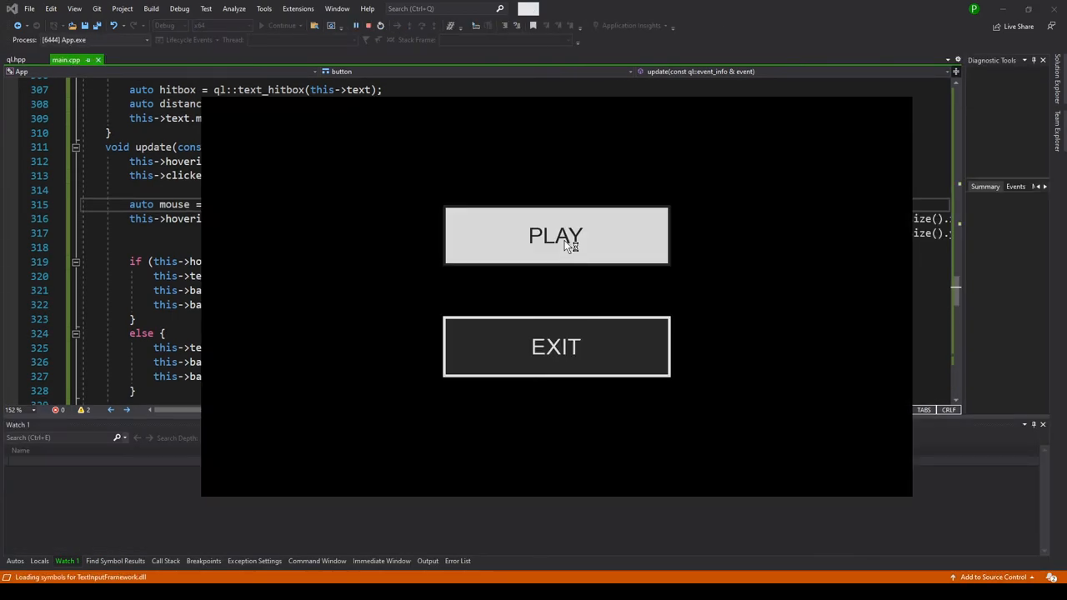
left_click(556, 235)
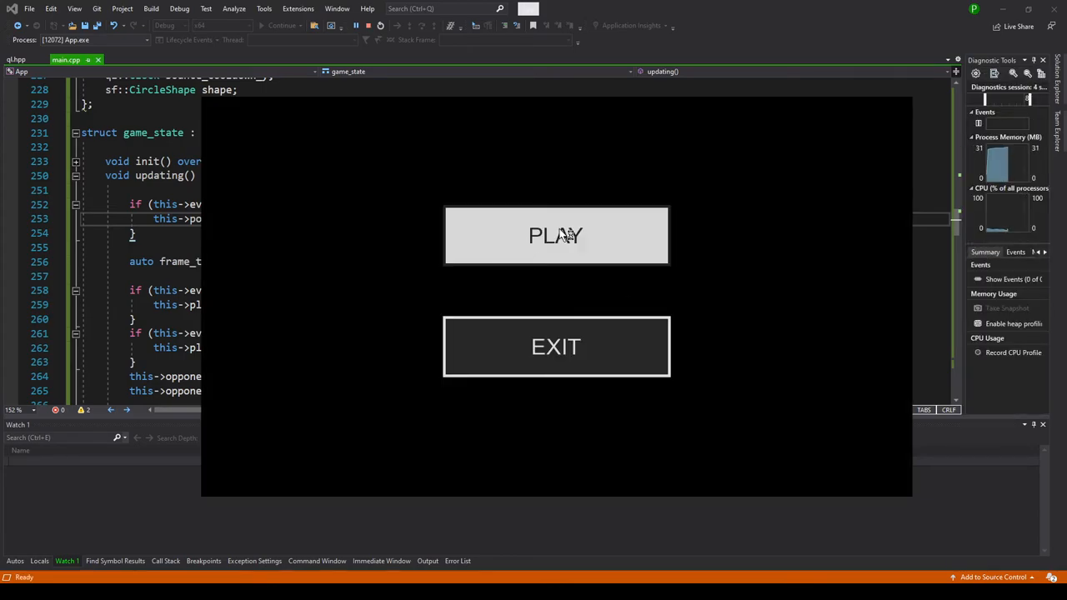
left_click(556, 235)
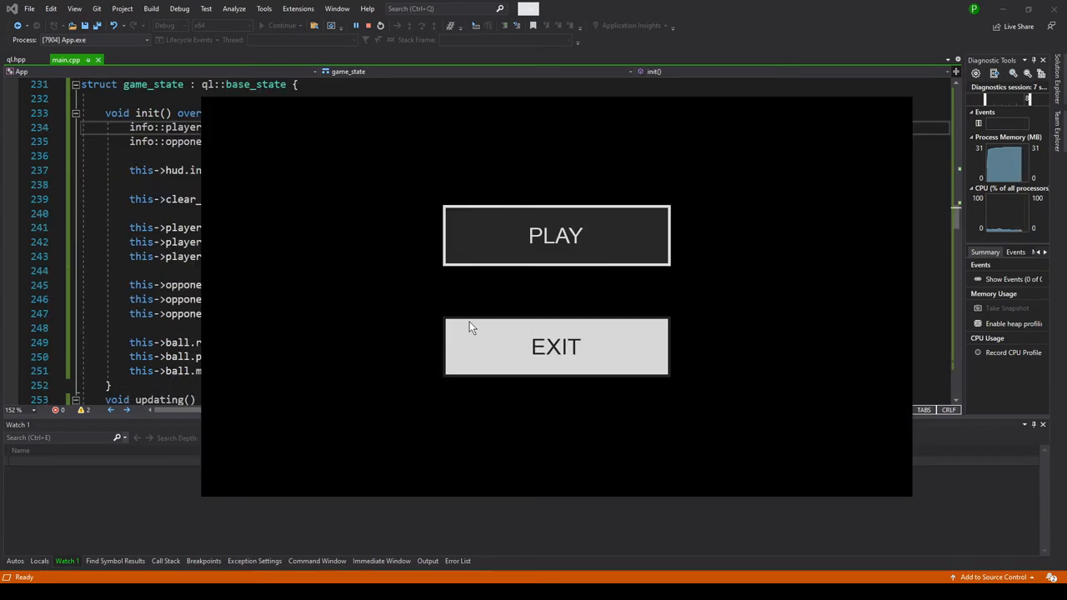
mouse_move(455, 202)
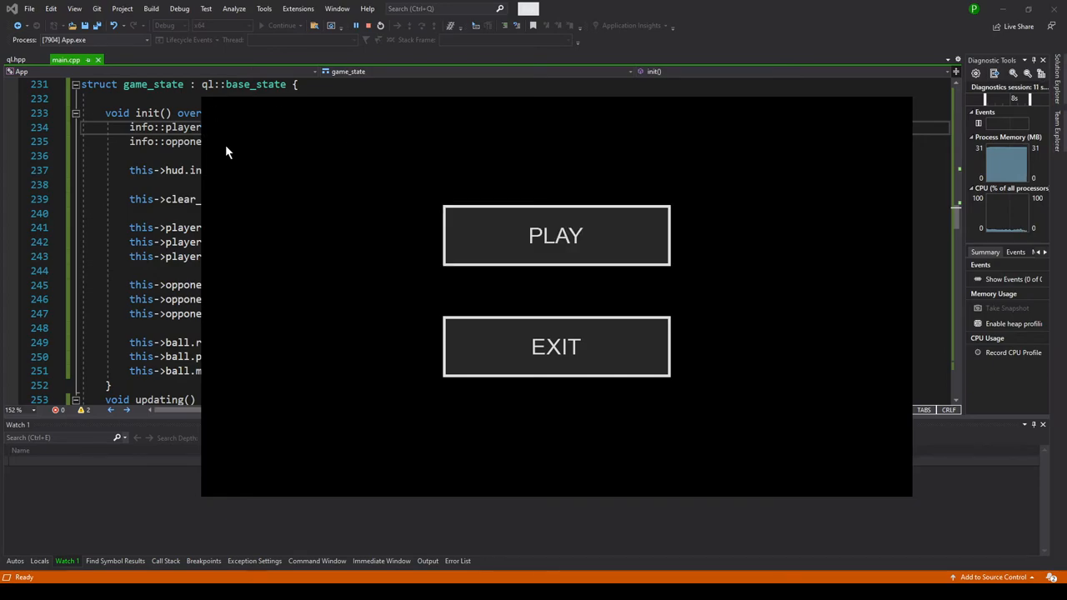
mouse_move(909, 465)
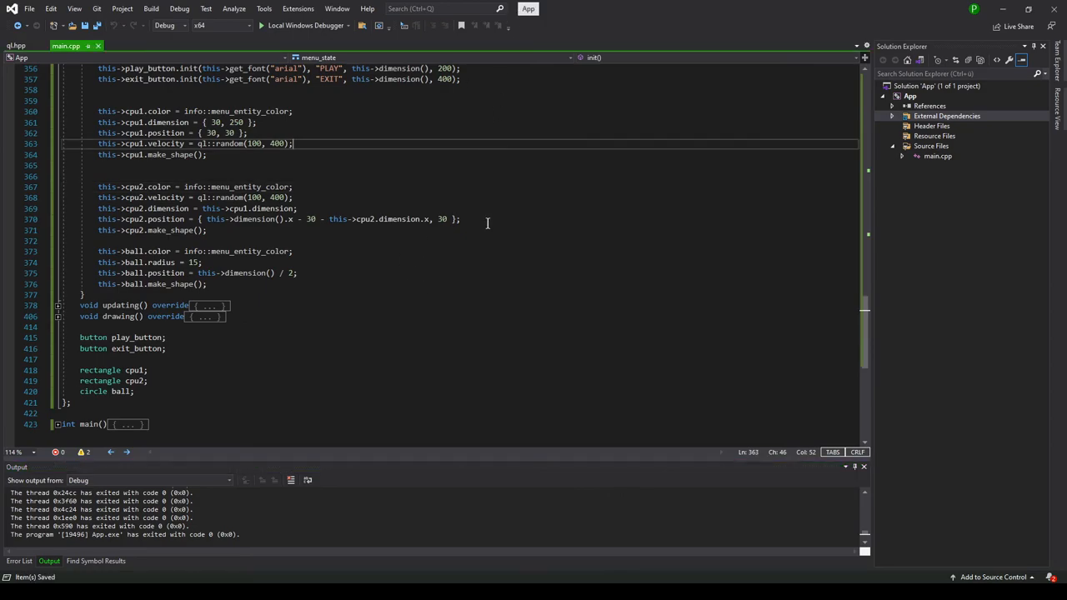
Run the Release build and click PLAY over the AI-vs-AI background match
left_click(261, 25)
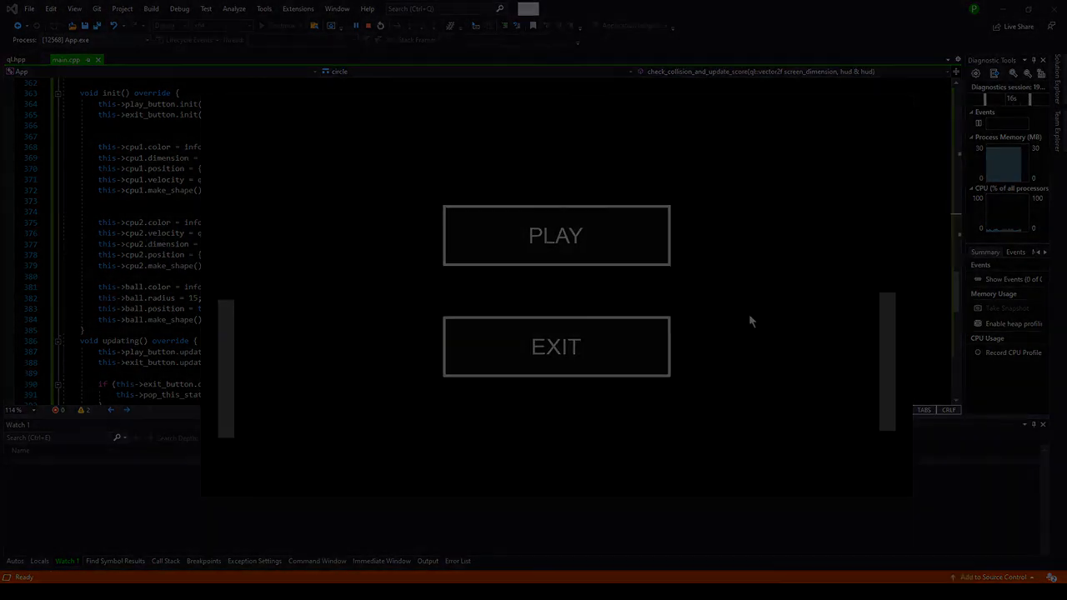
left_click(556, 235)
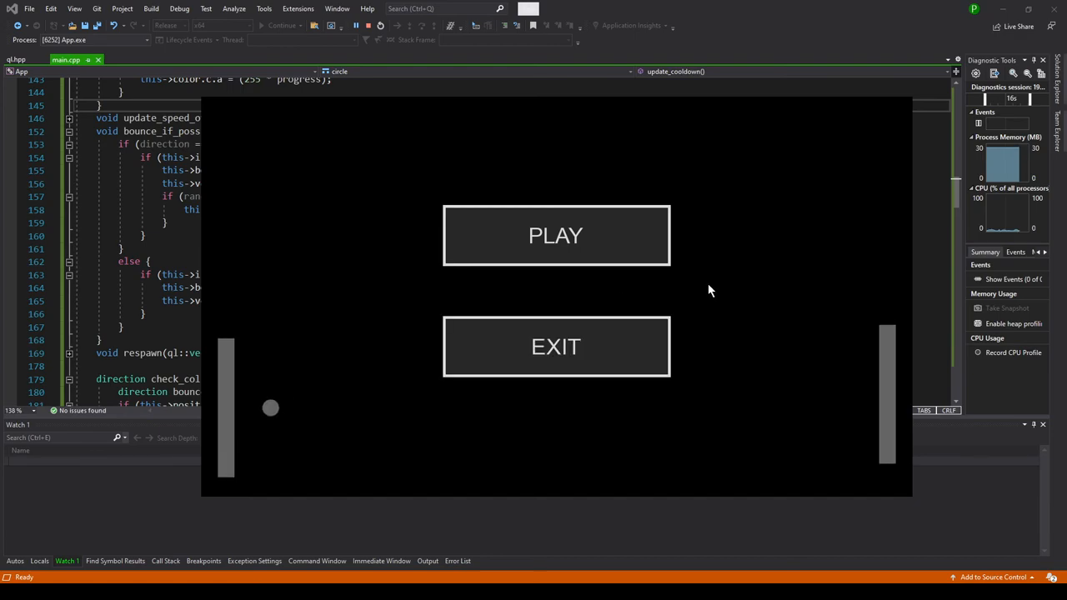
mouse_move(556, 258)
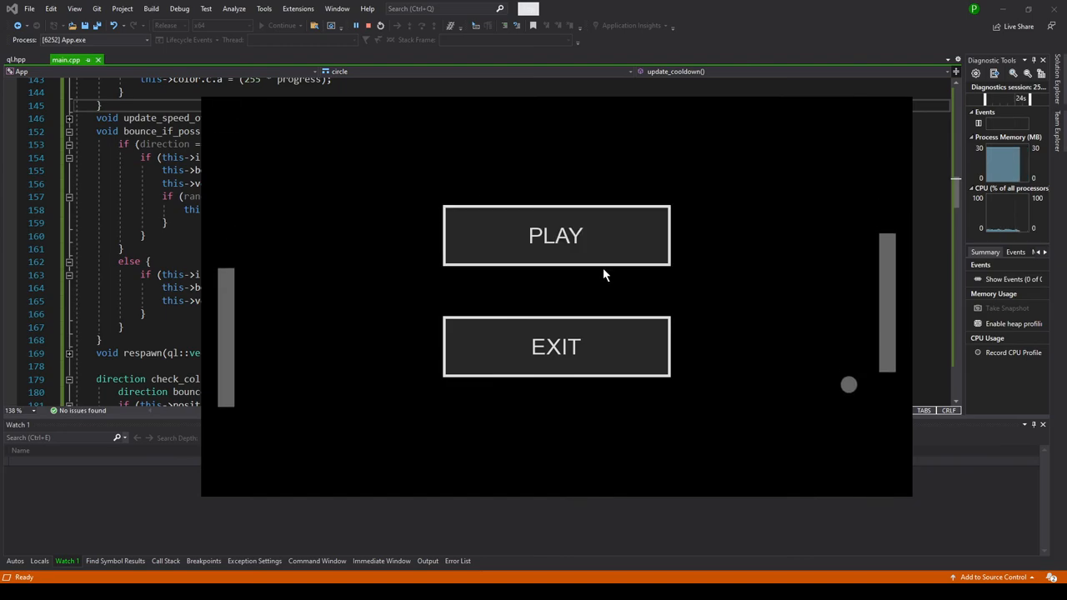
left_click(556, 235)
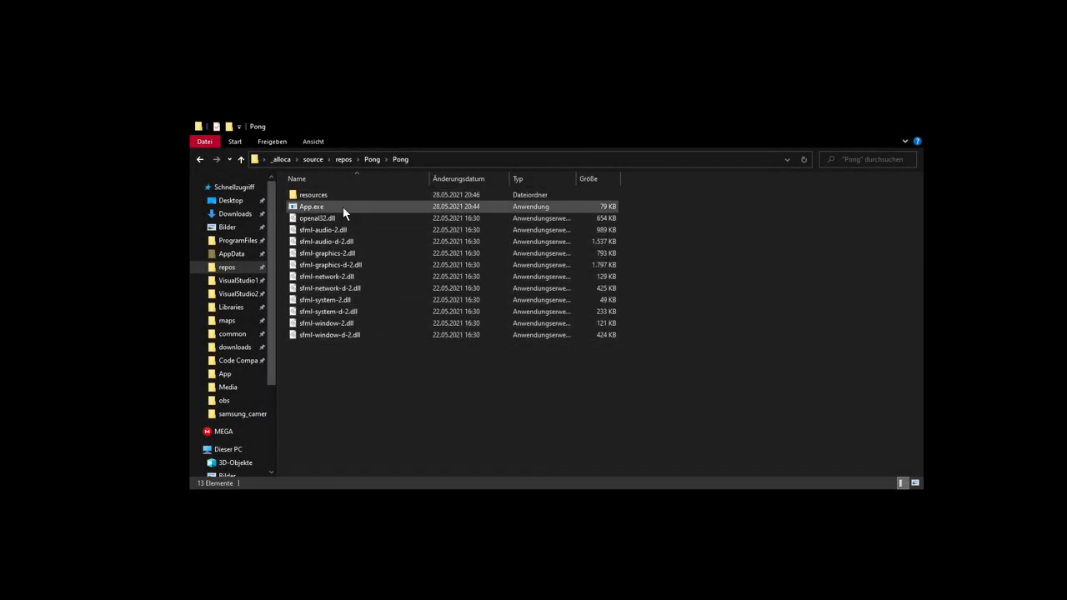
Run App.exe from the Pong\Pong folder to show the PLAY/EXIT menu over CPU rallies
left_click(311, 206)
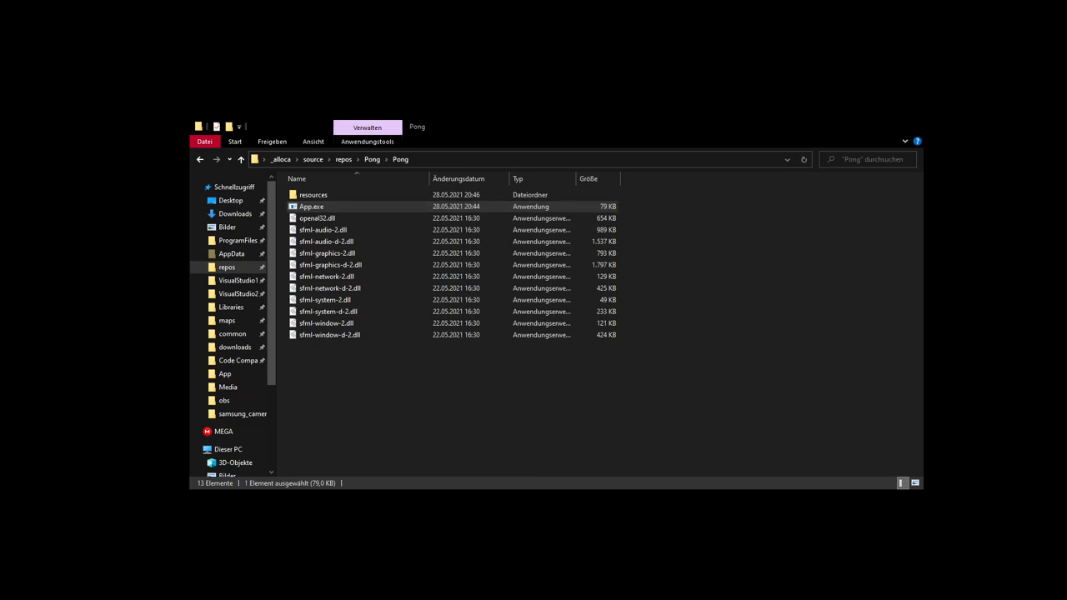
double_click(311, 206)
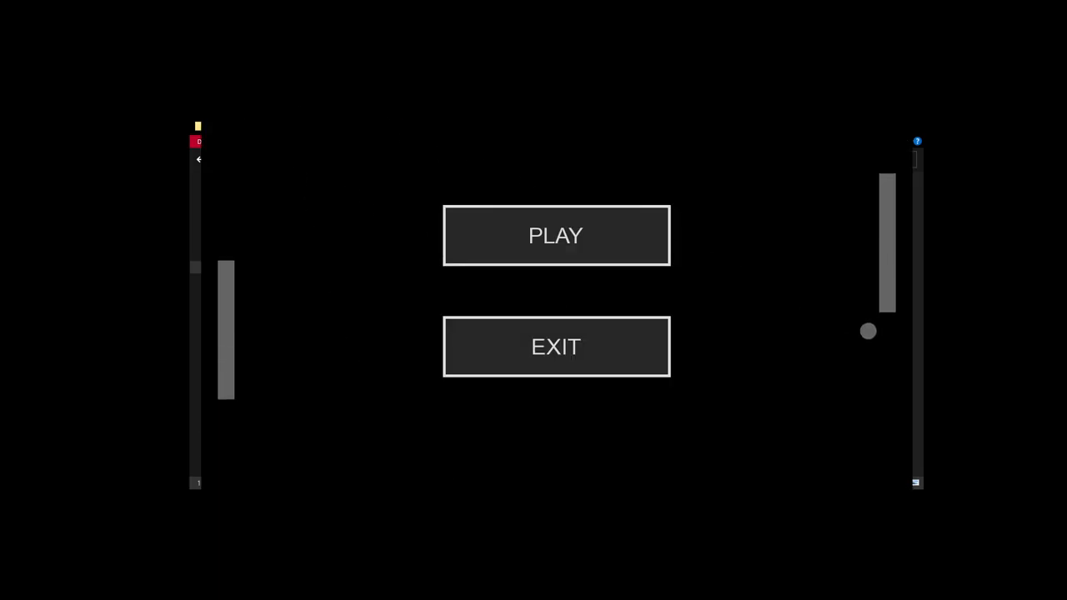
mouse_move(638, 339)
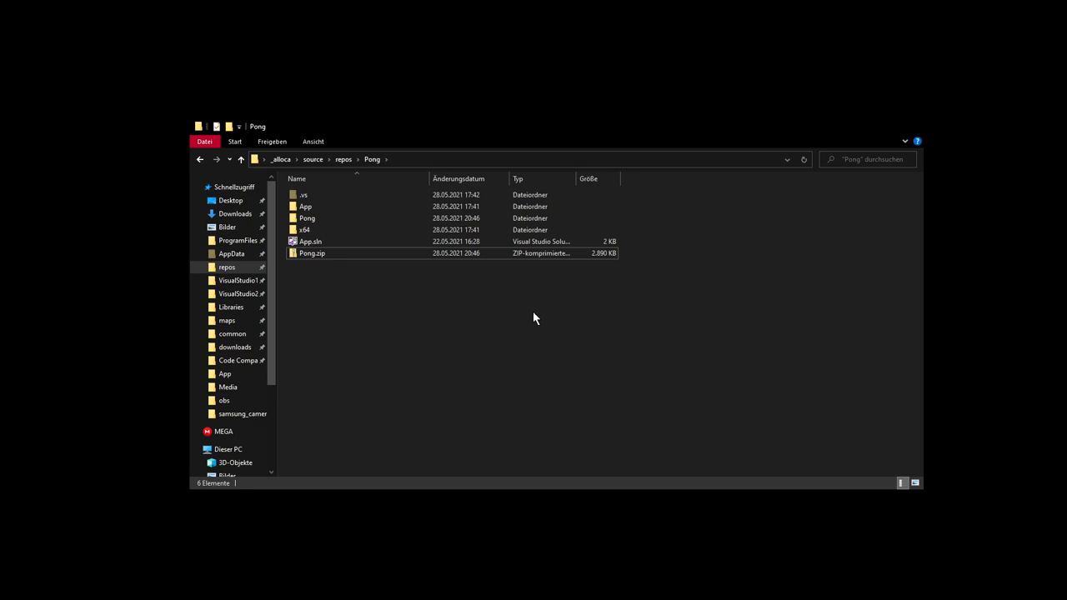
mouse_move(500, 303)
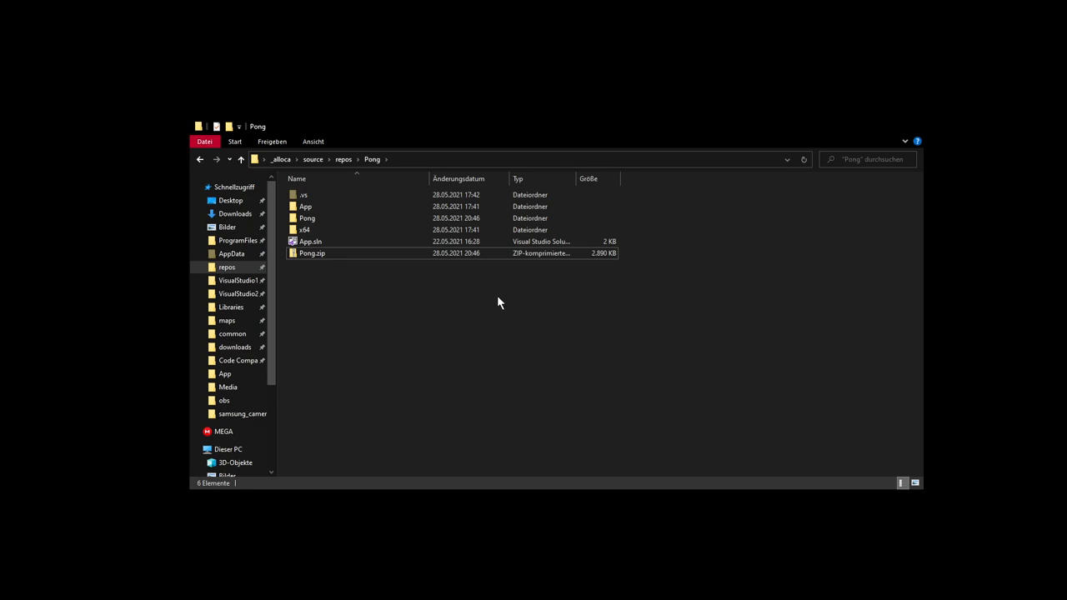
mouse_move(568, 370)
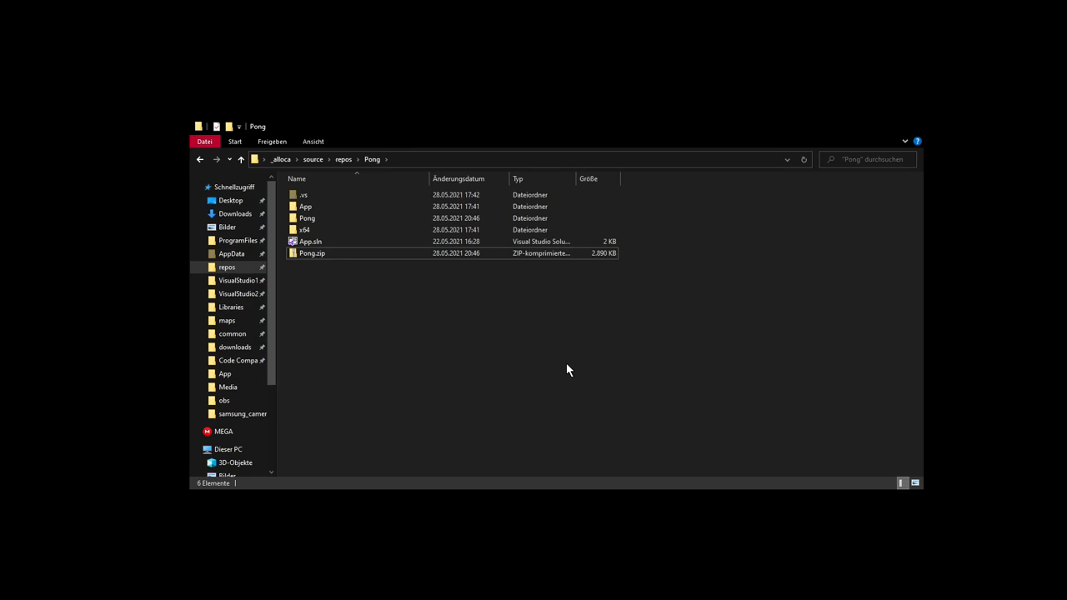
mouse_move(594, 346)
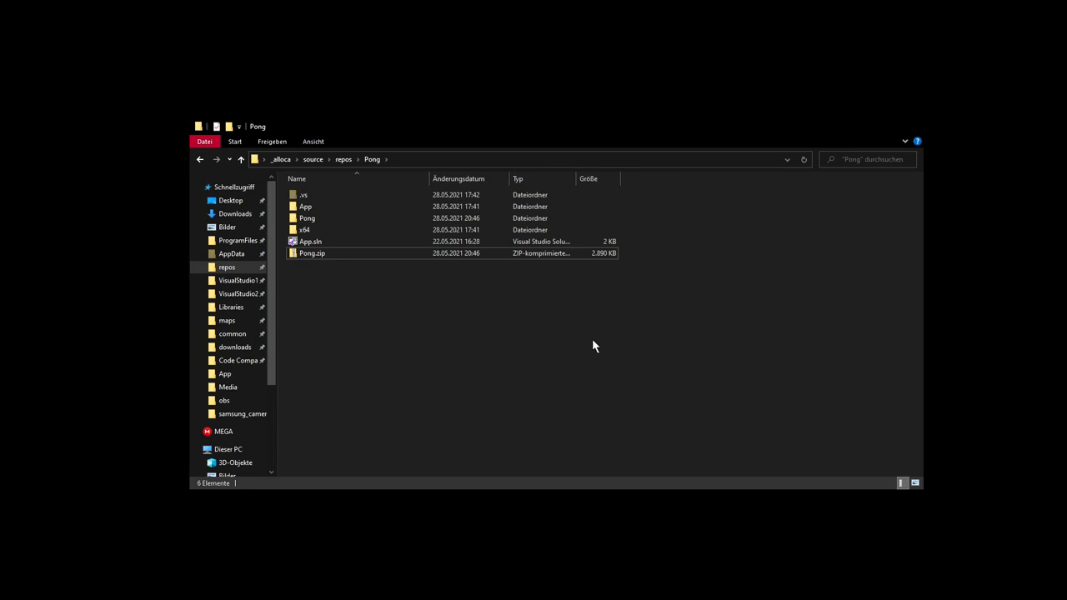
mouse_move(556, 336)
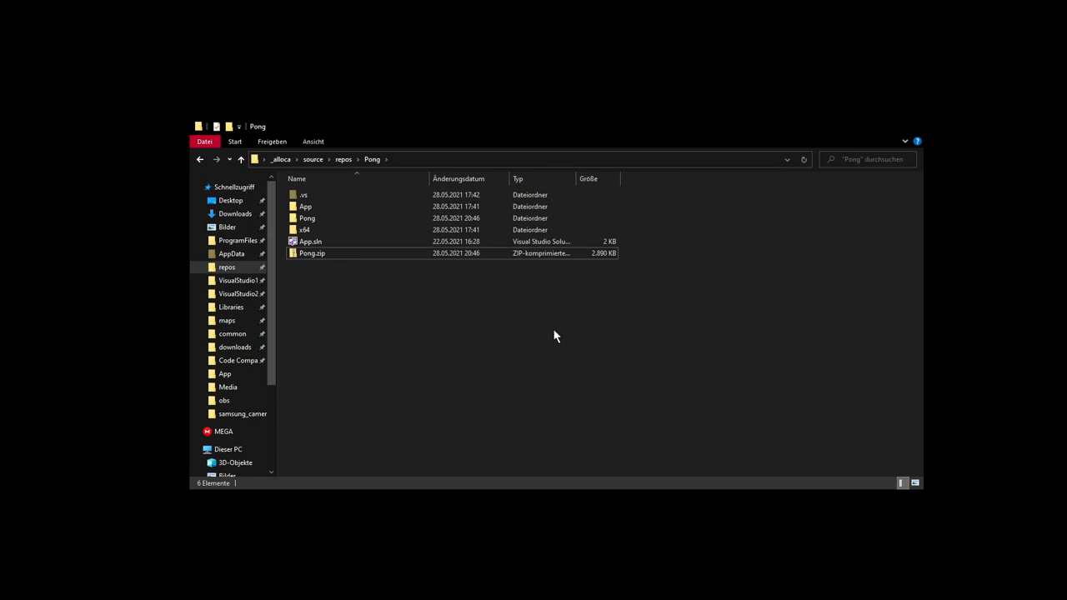
mouse_move(416, 282)
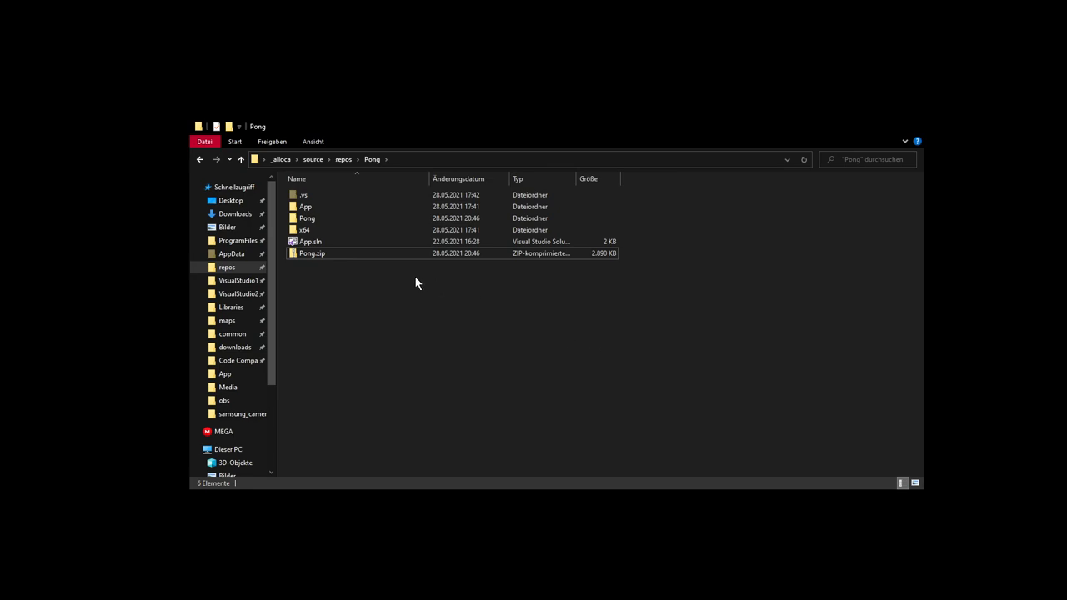